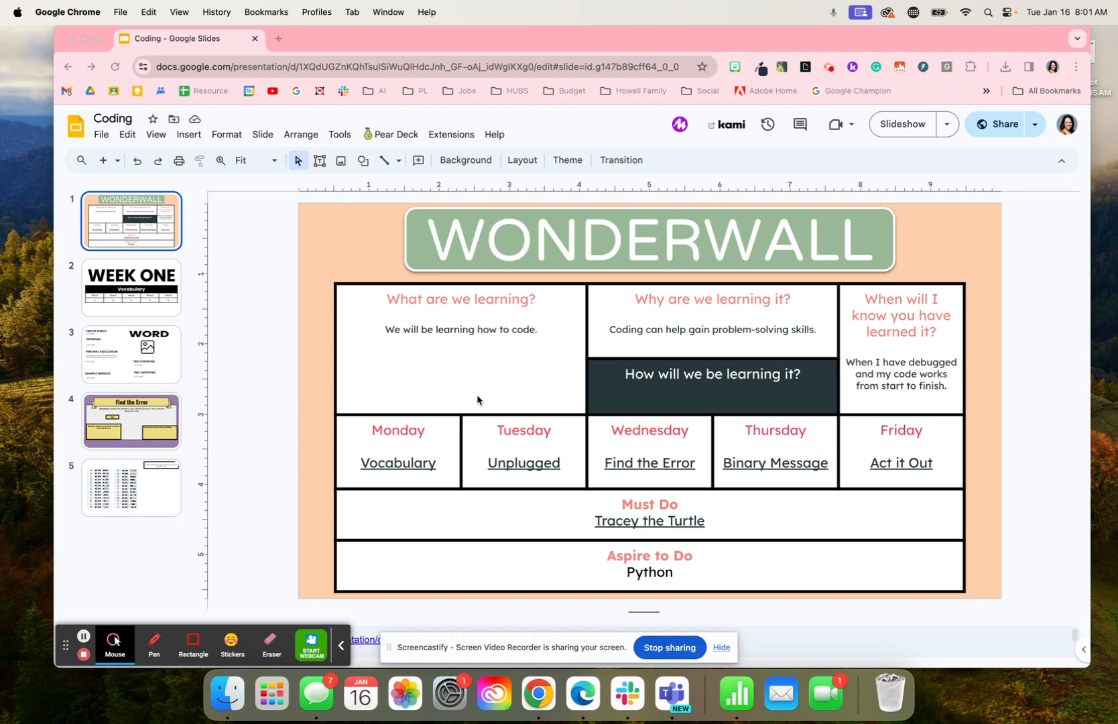
mouse_move(281, 355)
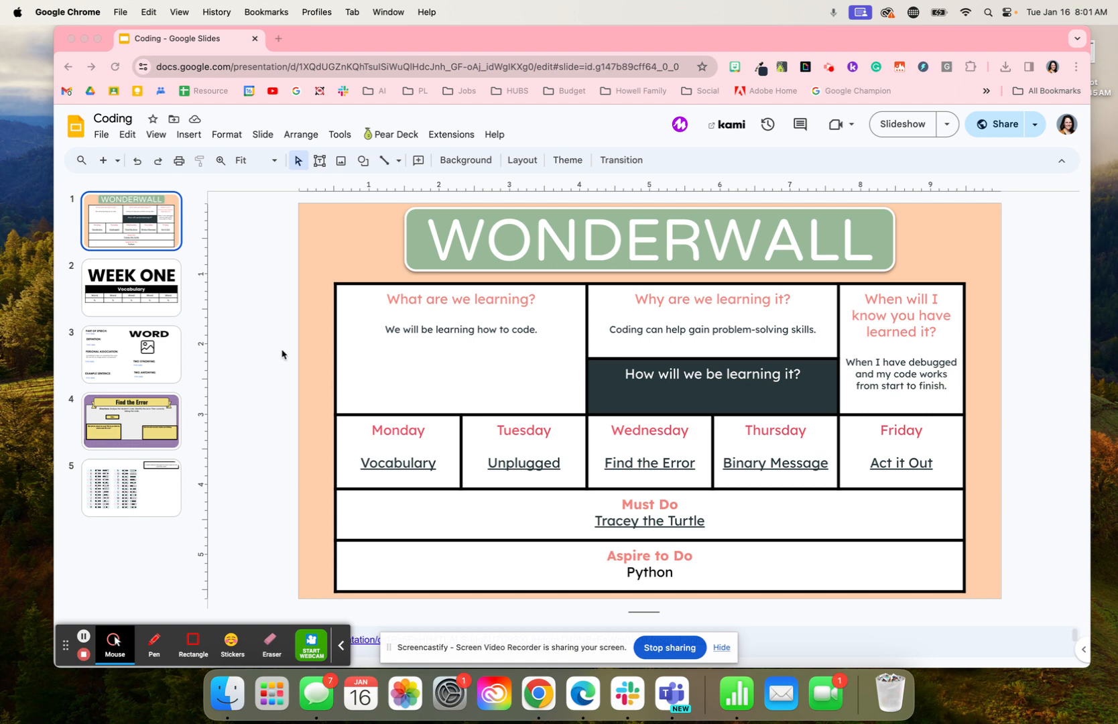
mouse_move(129, 333)
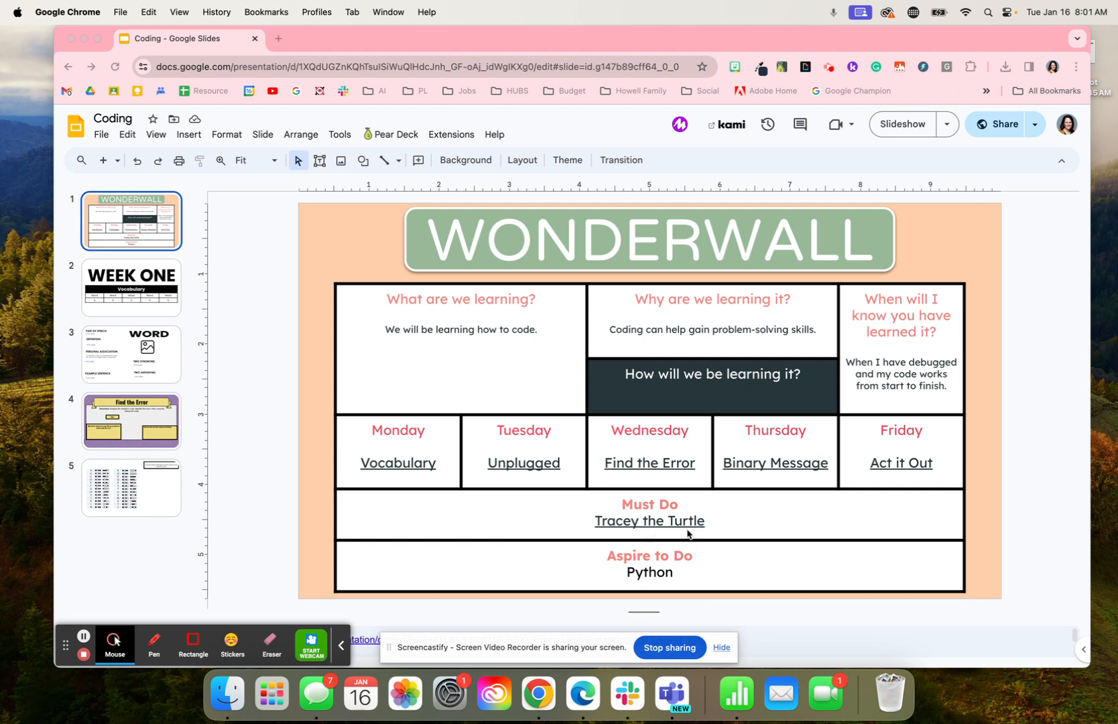
mouse_move(449, 492)
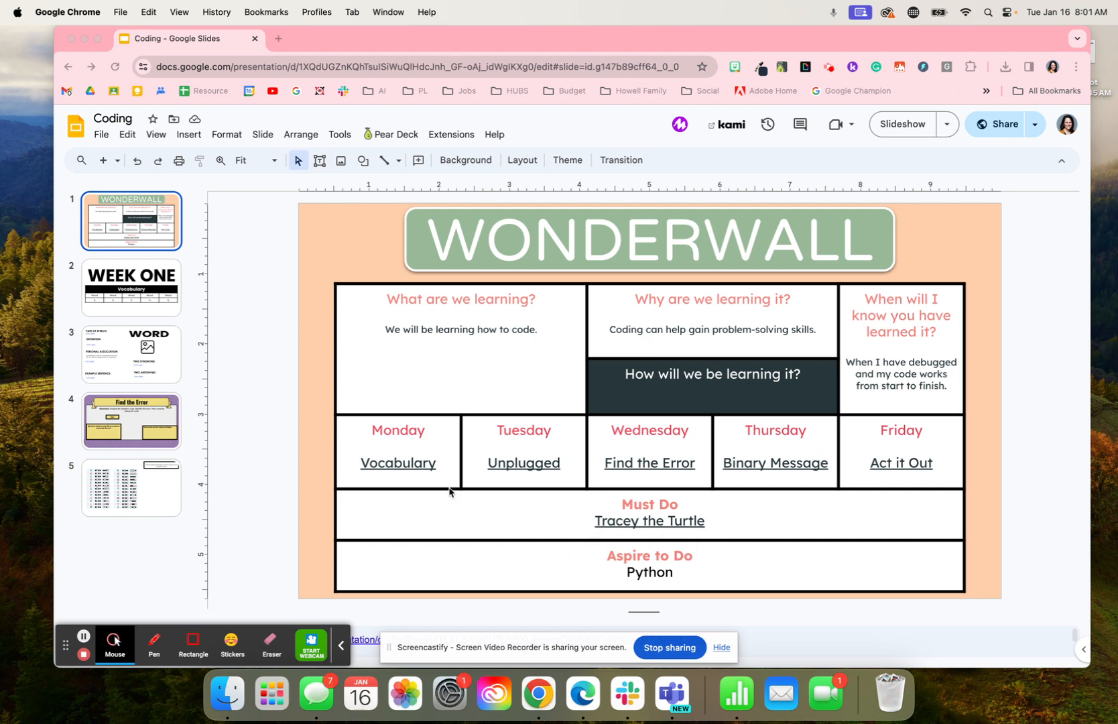
- View the Week One vocabulary table, then return to the Wonderwall plan's Unplugged link
left_click(132, 287)
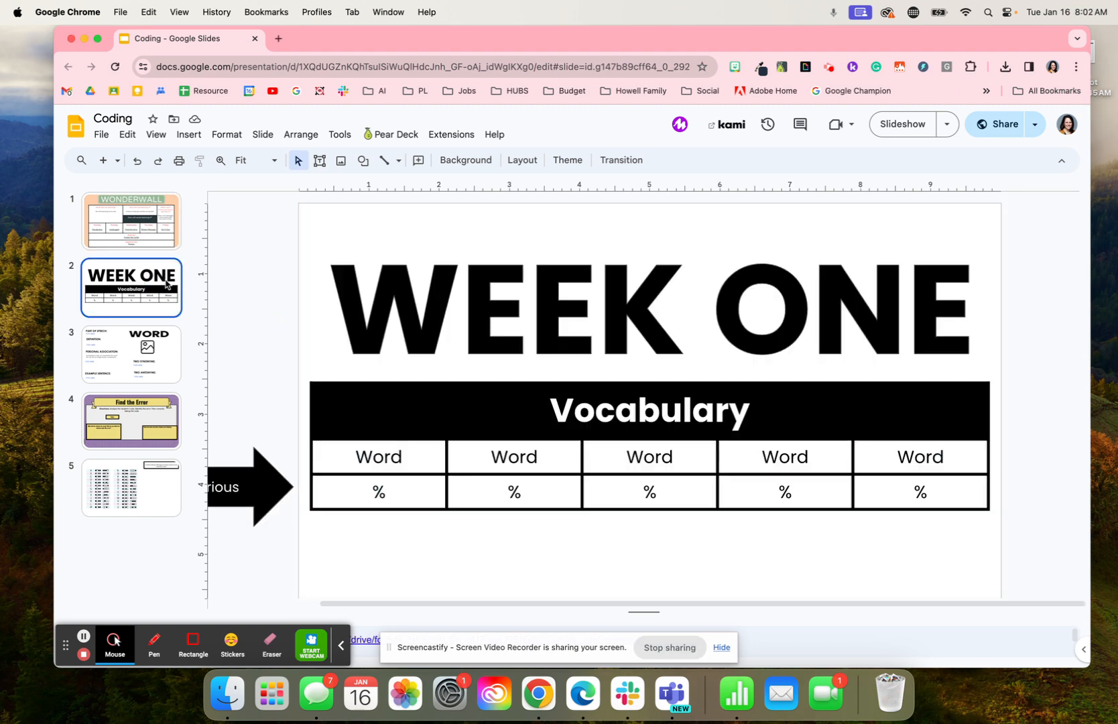
left_click(514, 457)
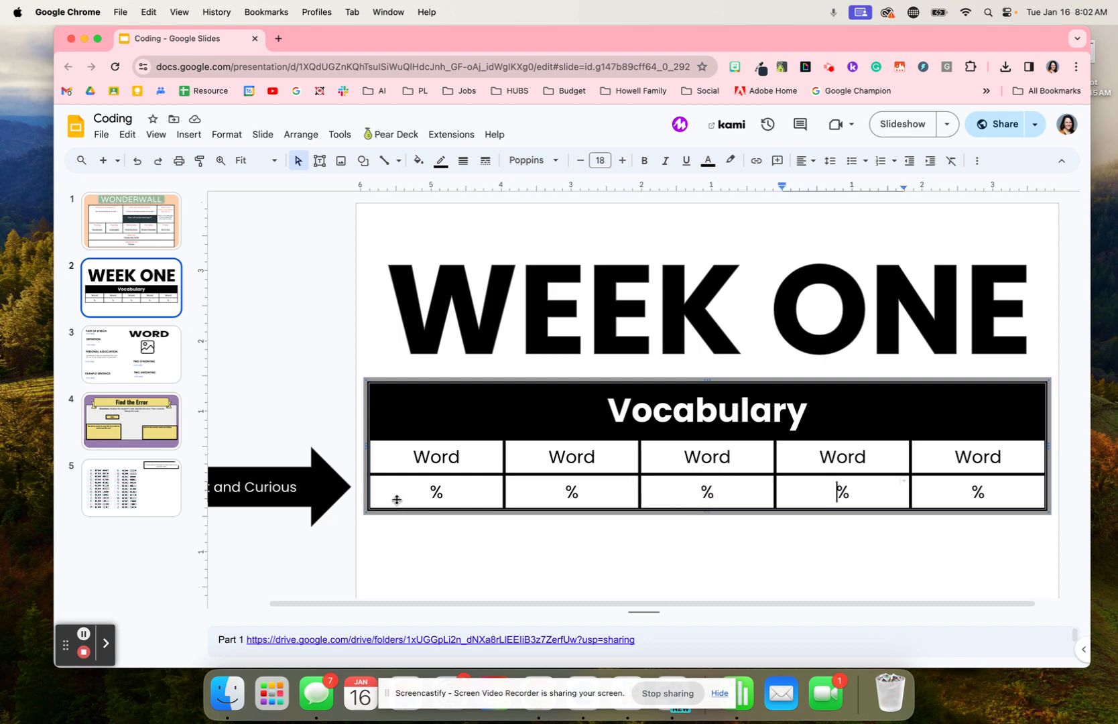
left_click(446, 492)
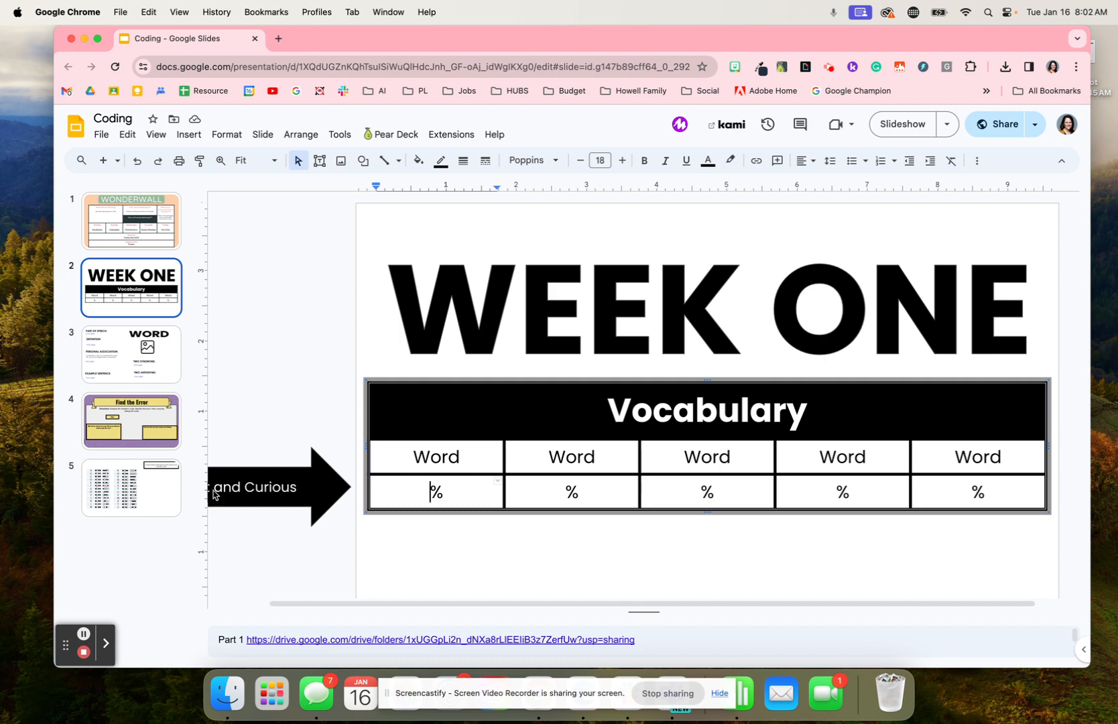
left_click(130, 221)
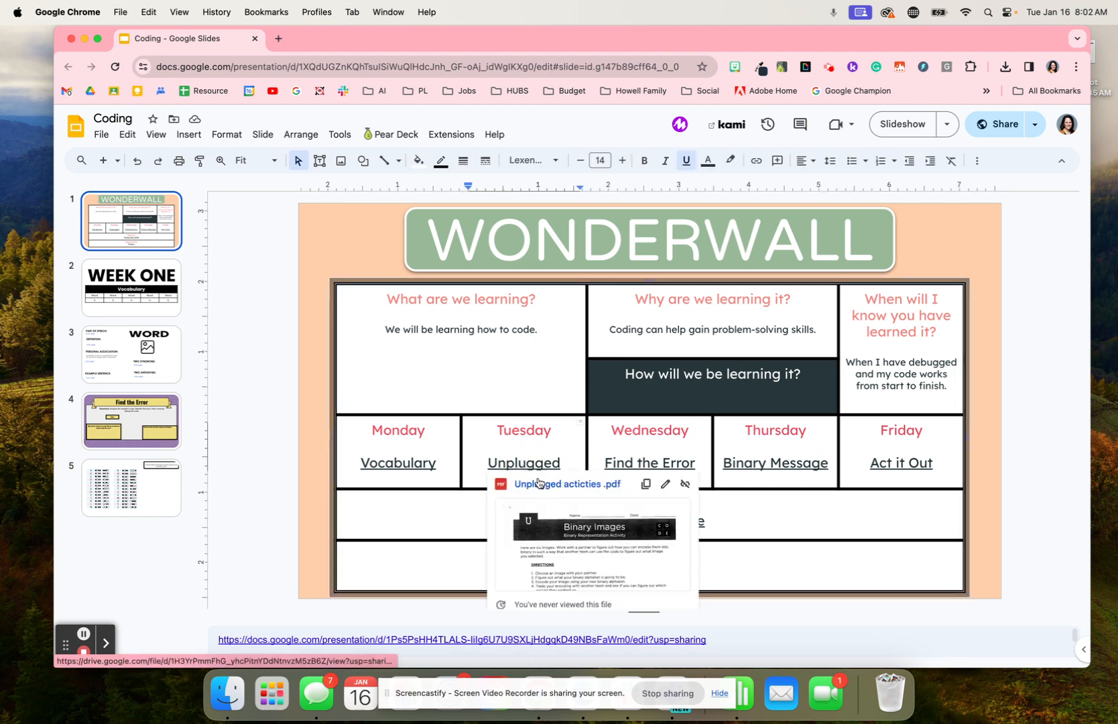
- Open the Unplugged activities PDF from the link preview in a new tab
left_click(537, 483)
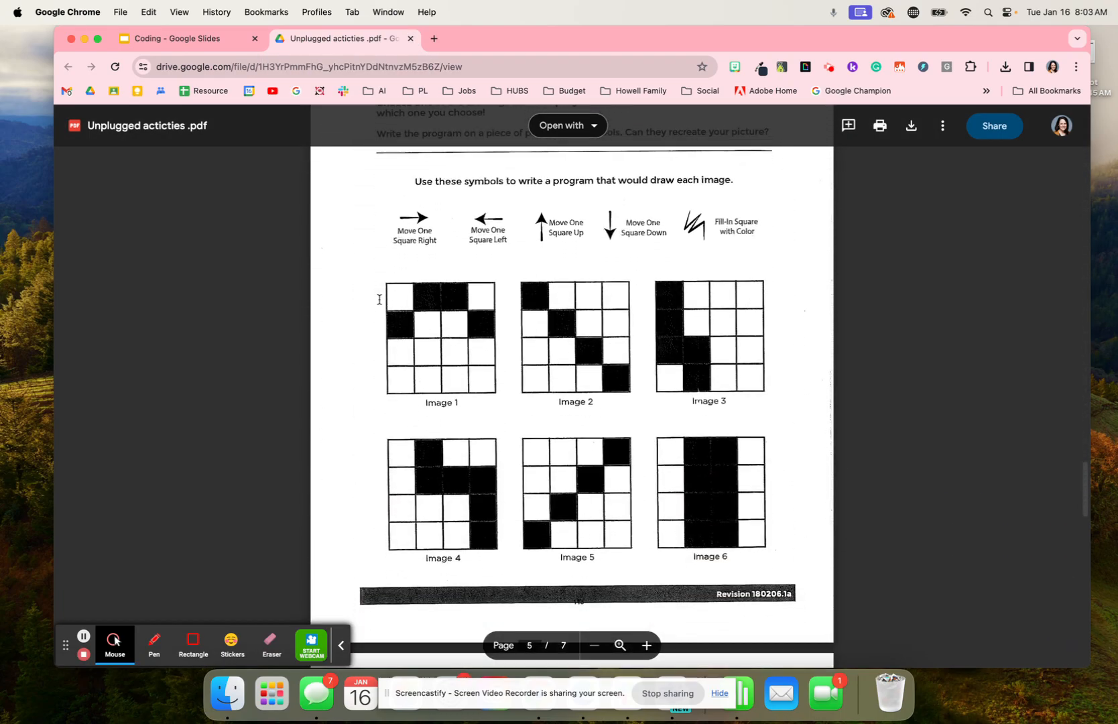
- Scroll through the debugging, graph-paper programming and game-grid pages, then close the PDF
scroll("down", 3)
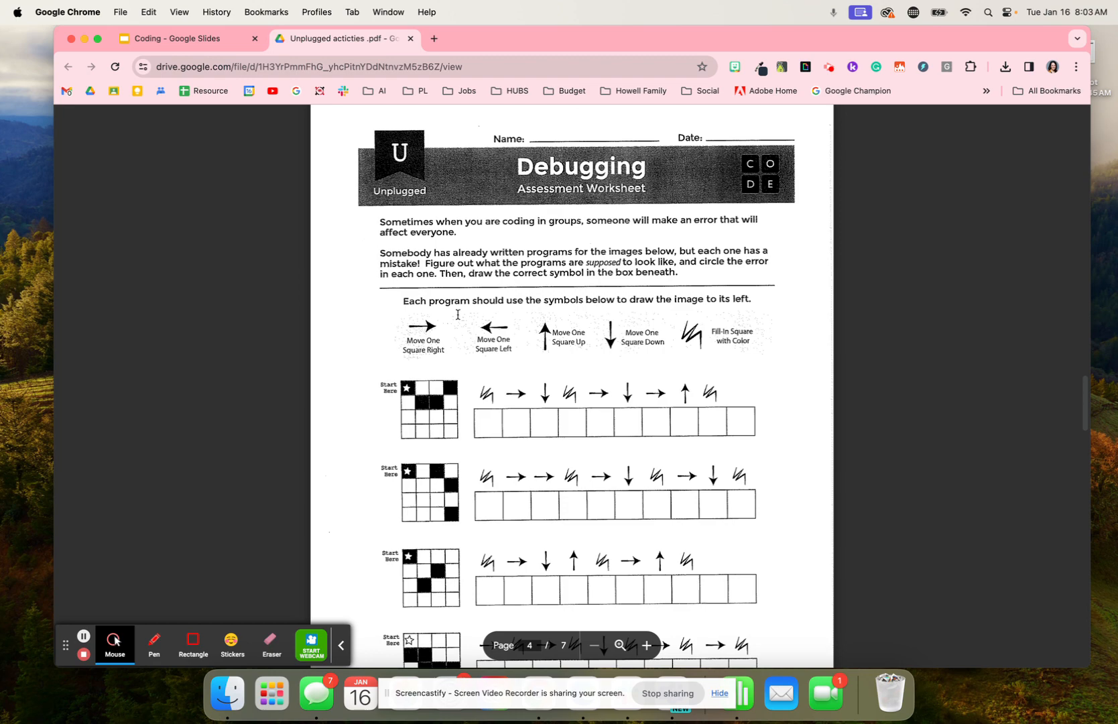
scroll("down", 3)
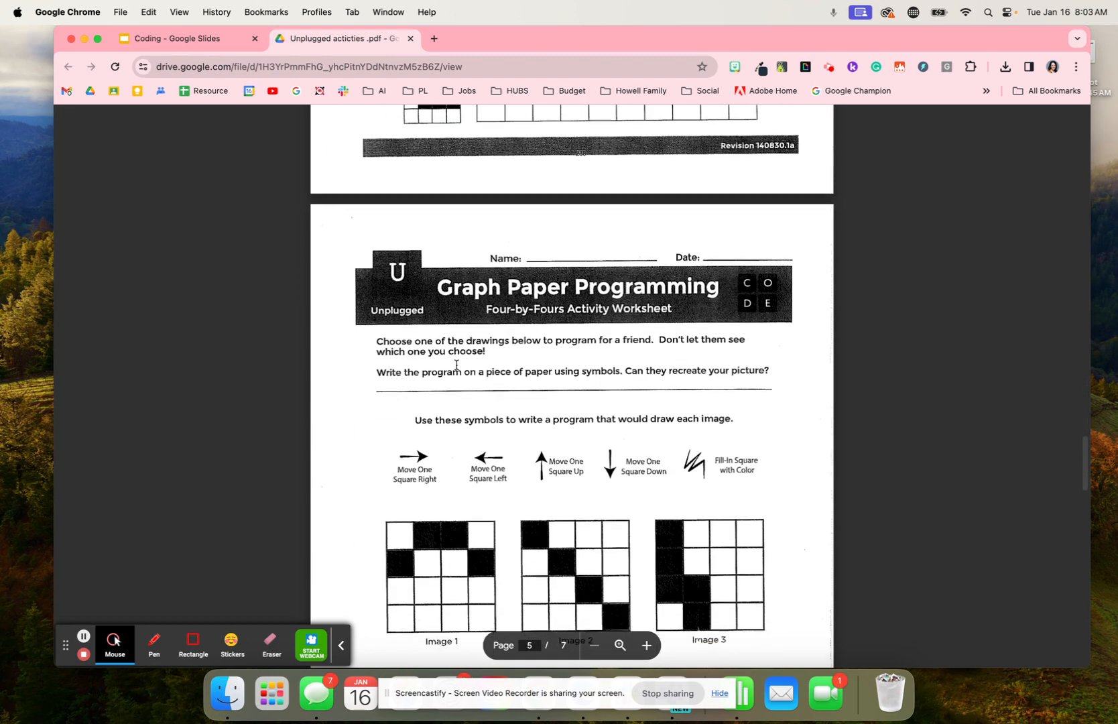
scroll("down", 3)
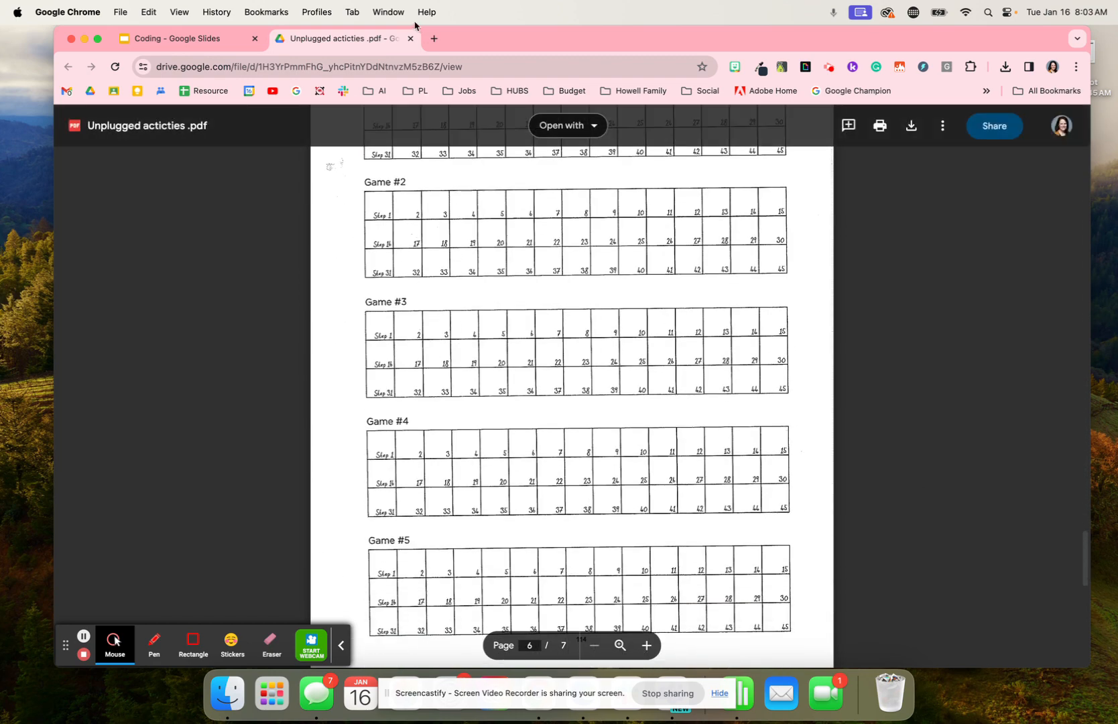
left_click(188, 38)
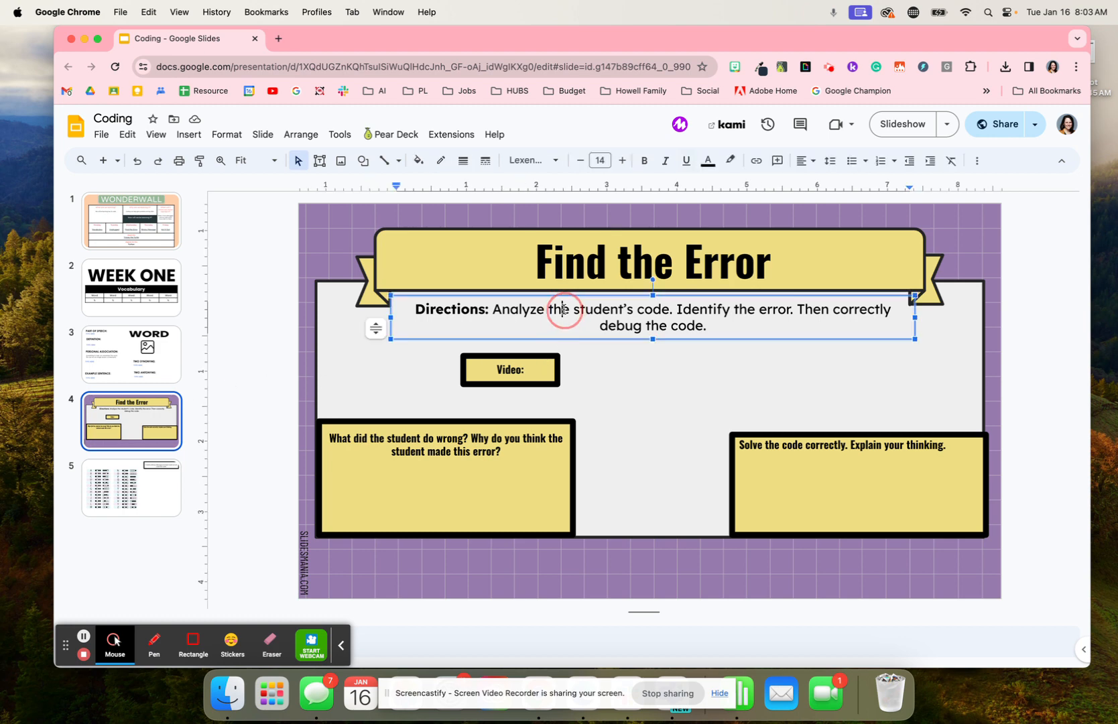
- Select the Find the Error directions text, then return to the Wonderwall plan slide
triple_click(562, 309)
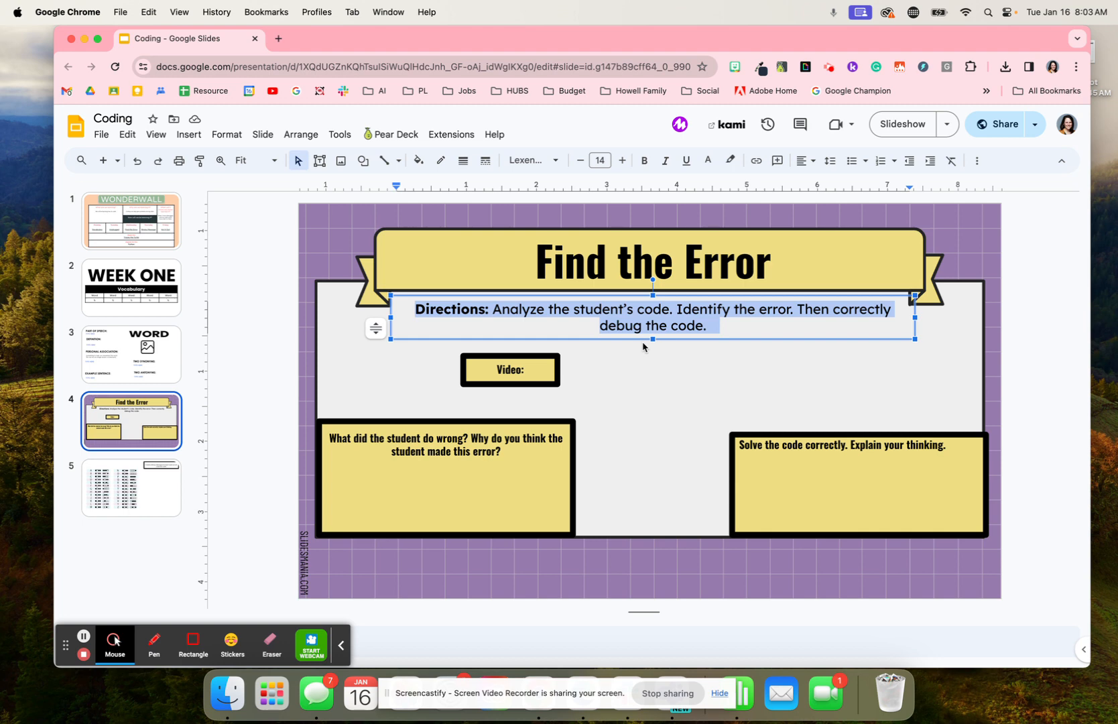
mouse_move(666, 368)
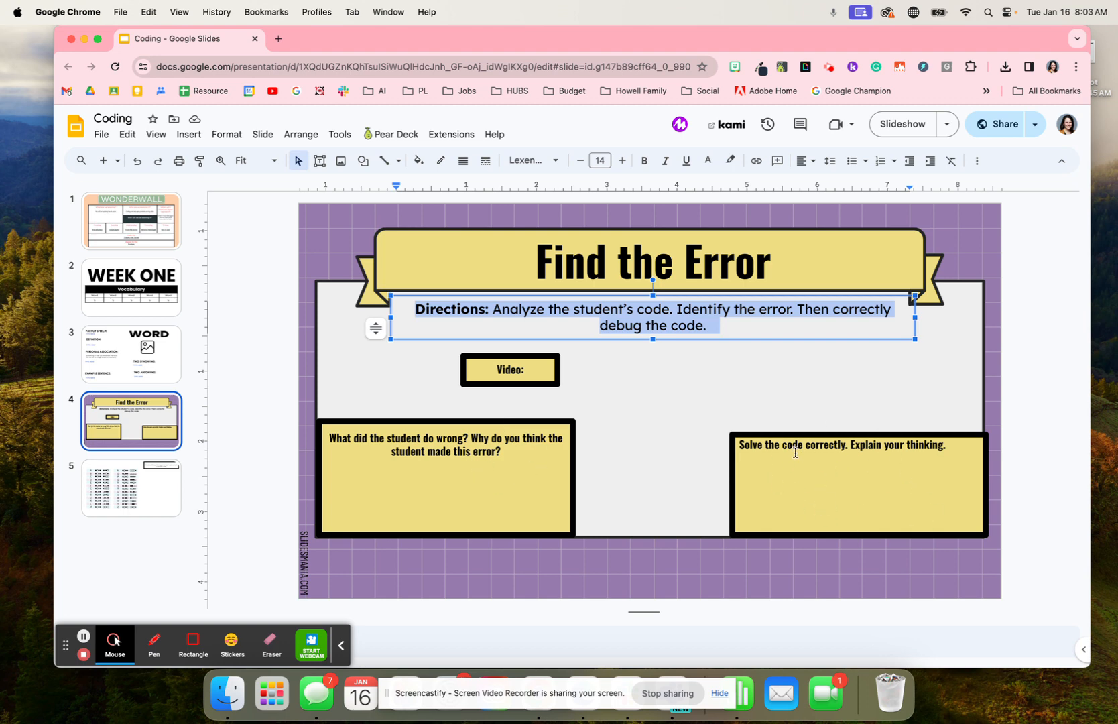
mouse_move(706, 478)
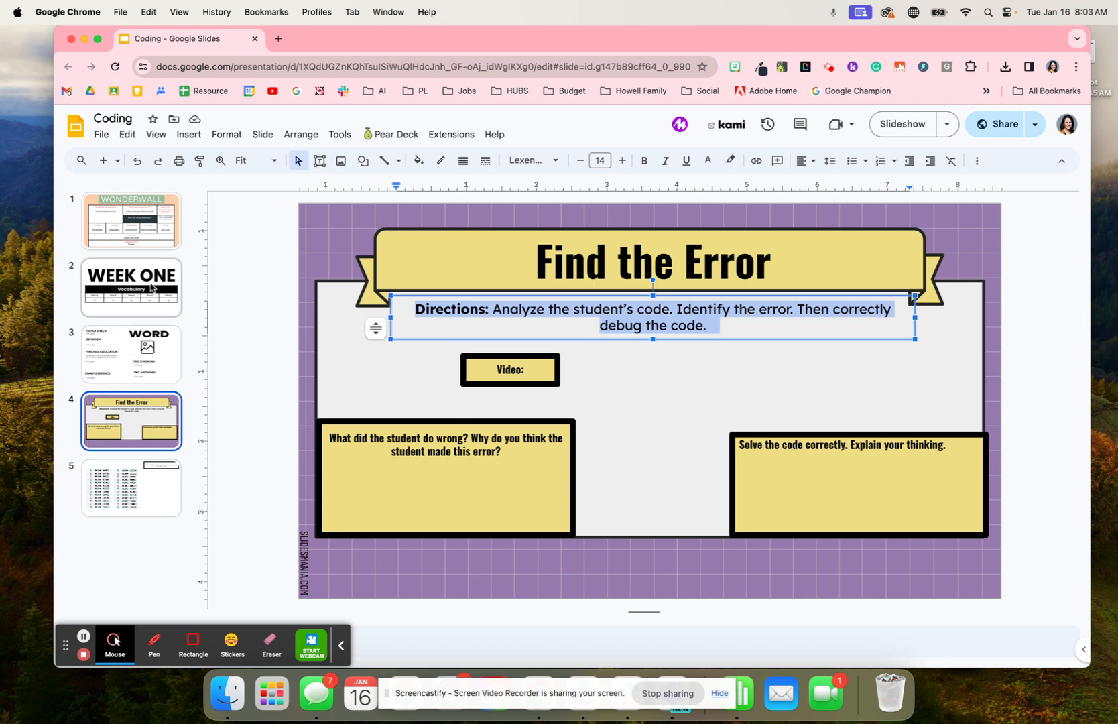
left_click(131, 221)
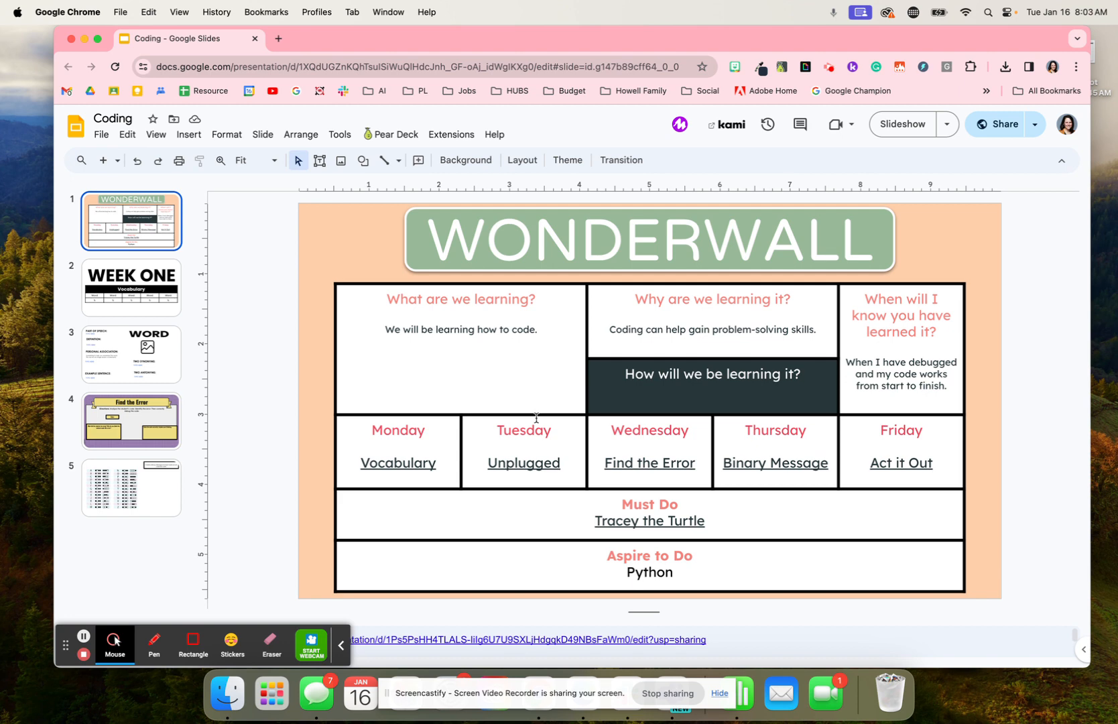
- View the binary message alphabet slide, then open the Scratch blocks per student BBL deck
left_click(130, 488)
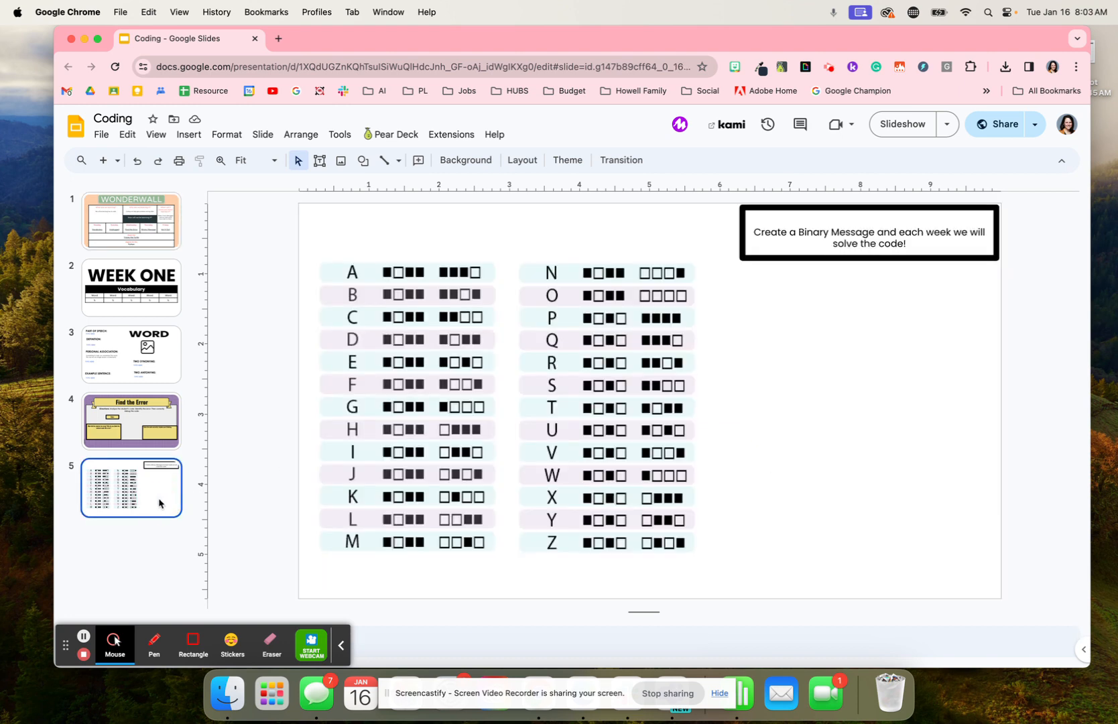
mouse_move(401, 406)
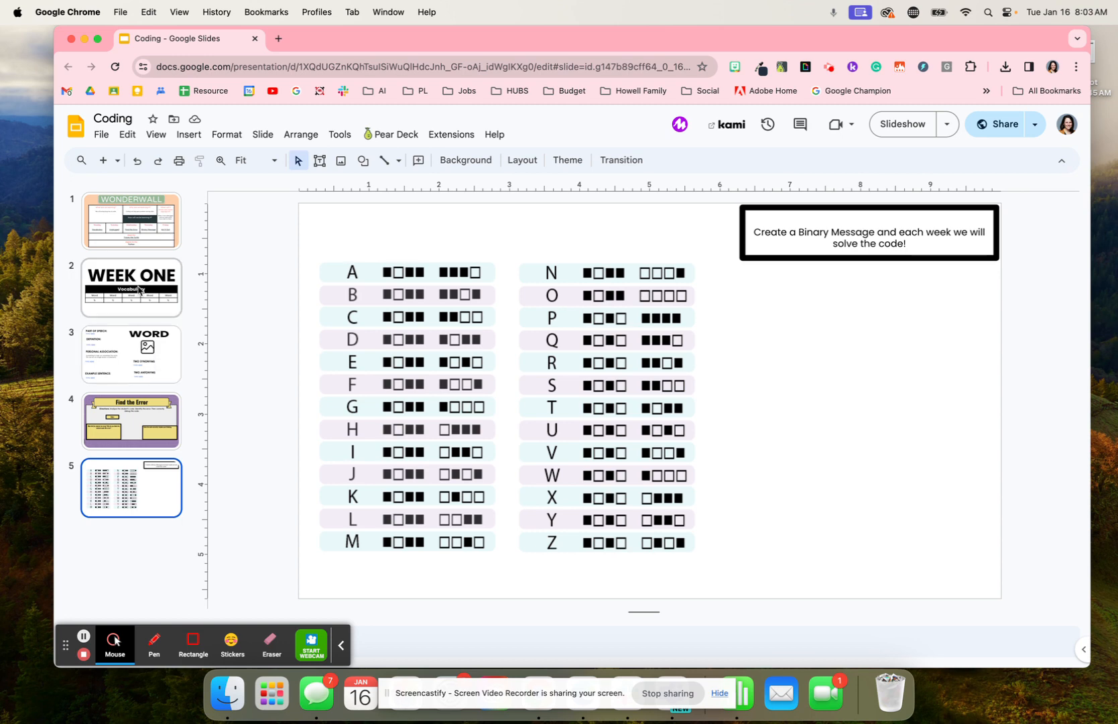
left_click(131, 288)
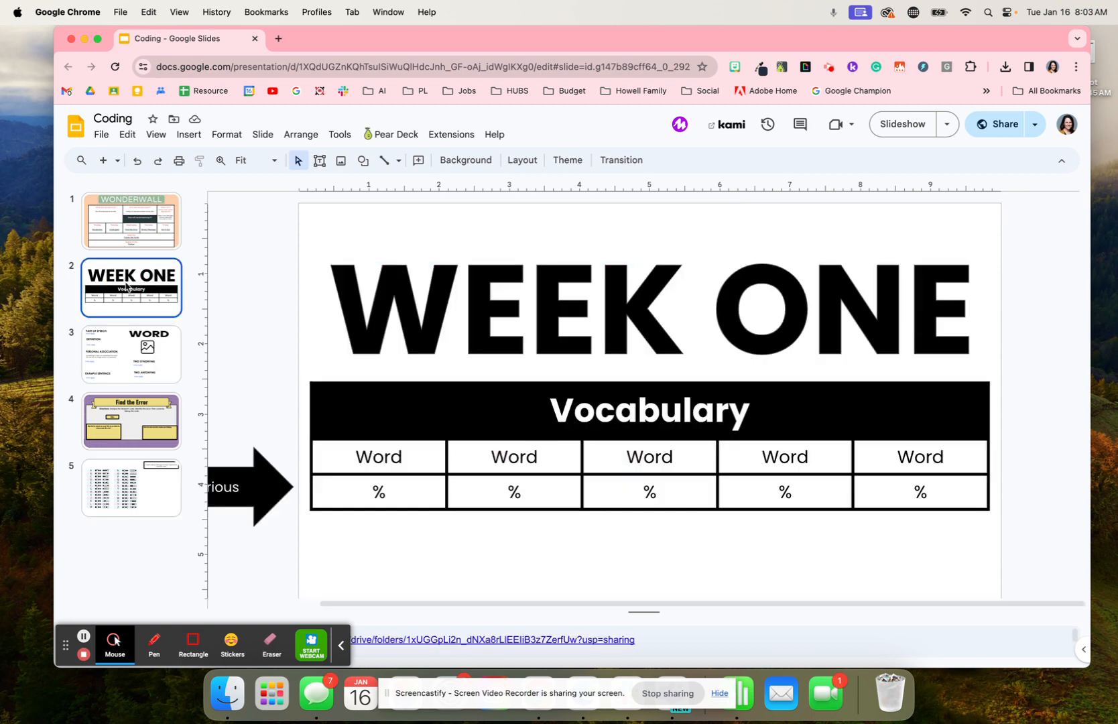
left_click(131, 220)
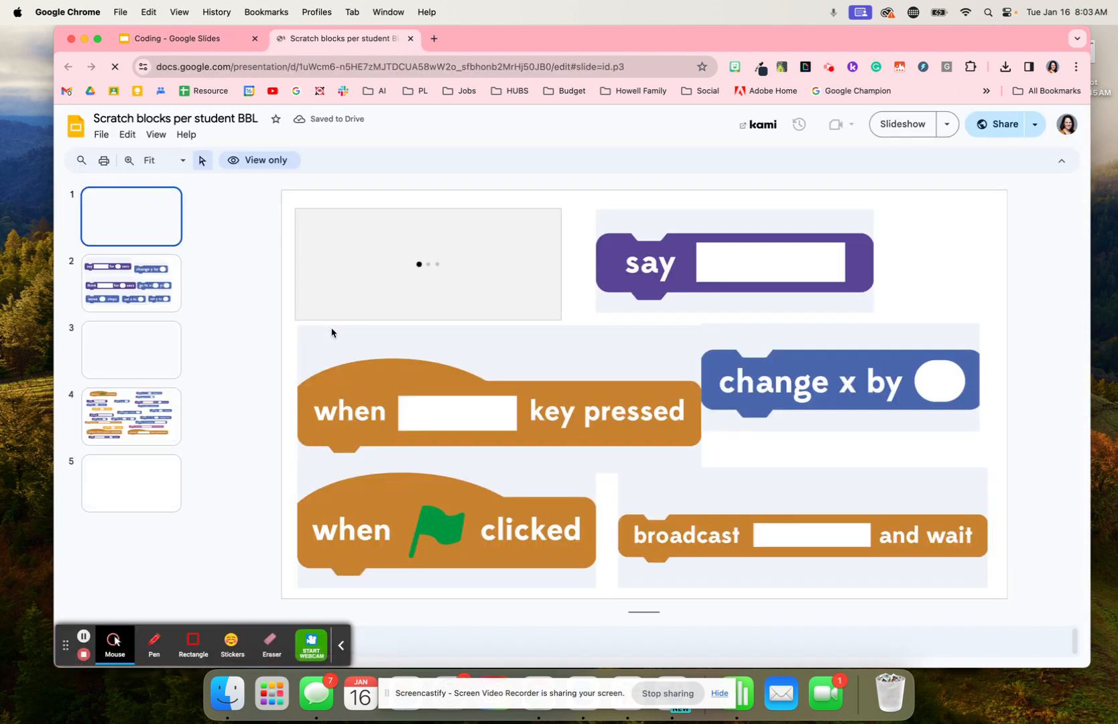
- Page through Scratch block slides 3 and 1, then switch to the Coding deck tab
left_click(132, 348)
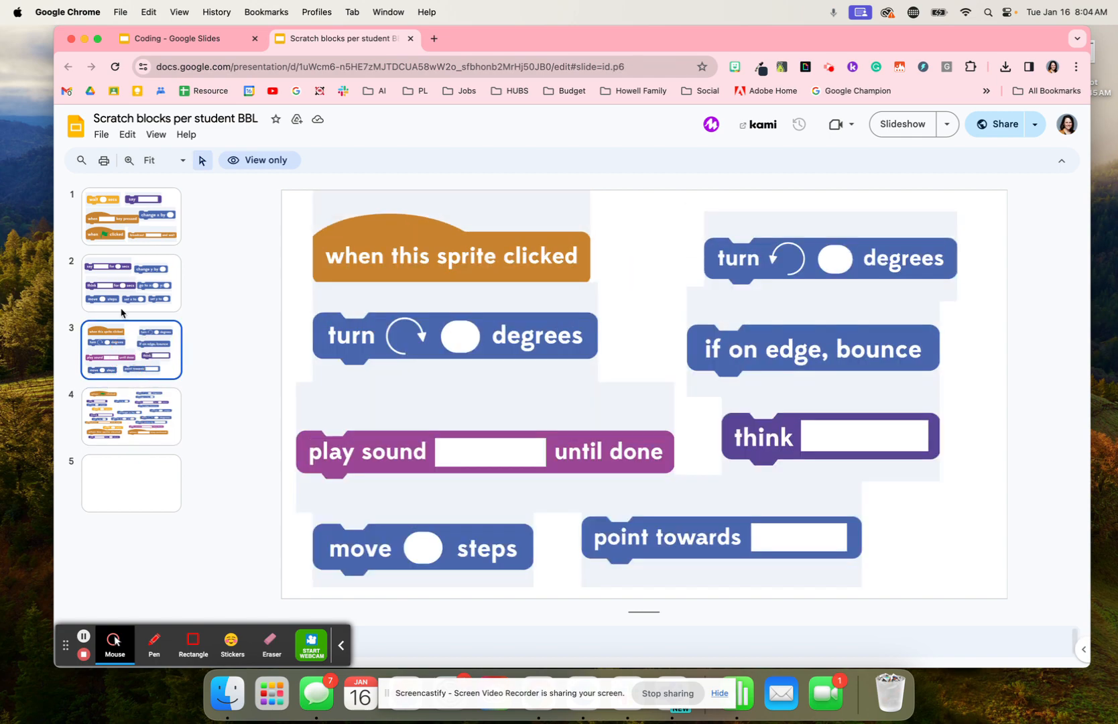
left_click(130, 216)
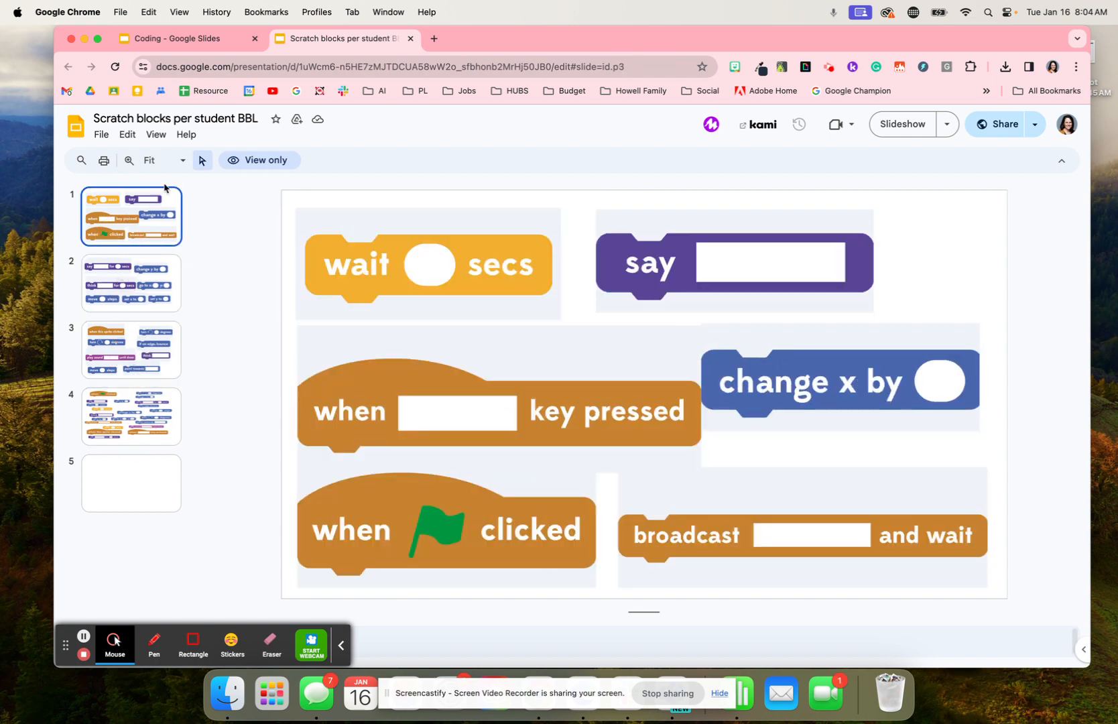
left_click(186, 37)
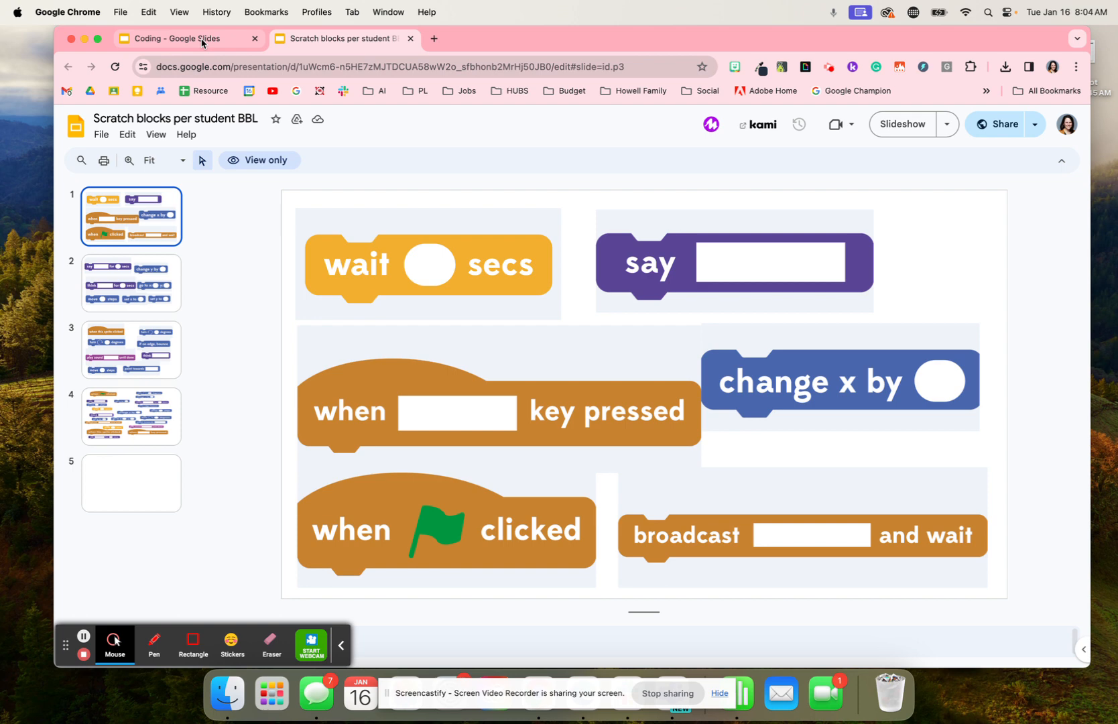
left_click(183, 38)
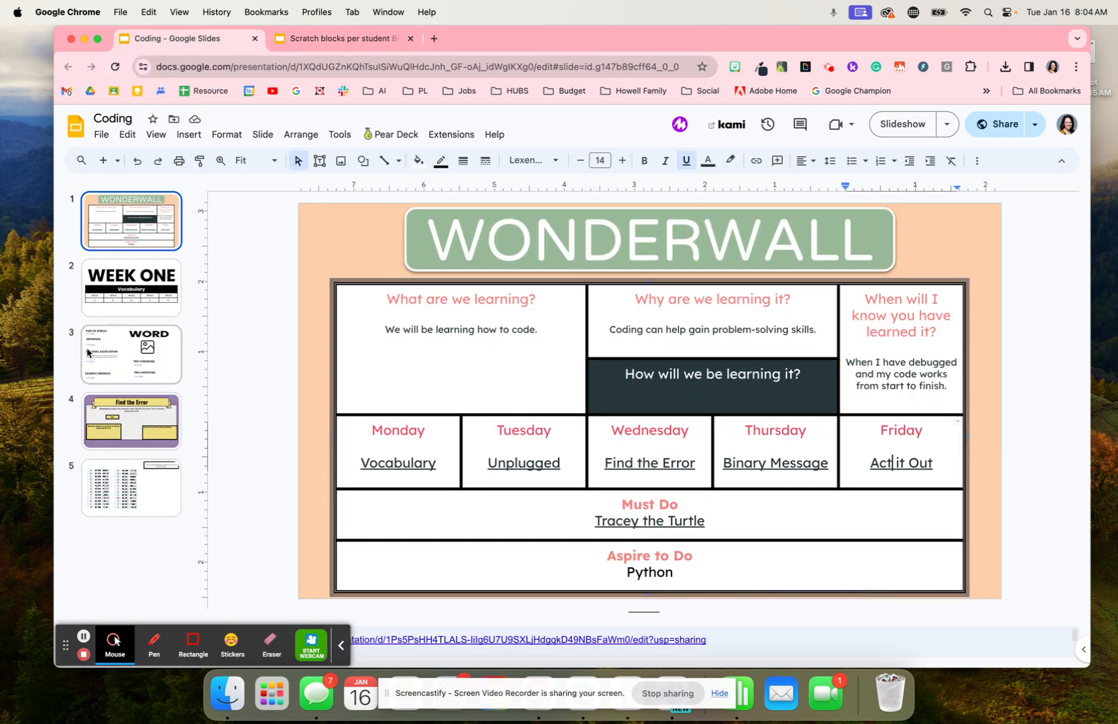
- Show the vocabulary word template with part of speech, definition, synonyms and antonyms fields
left_click(131, 355)
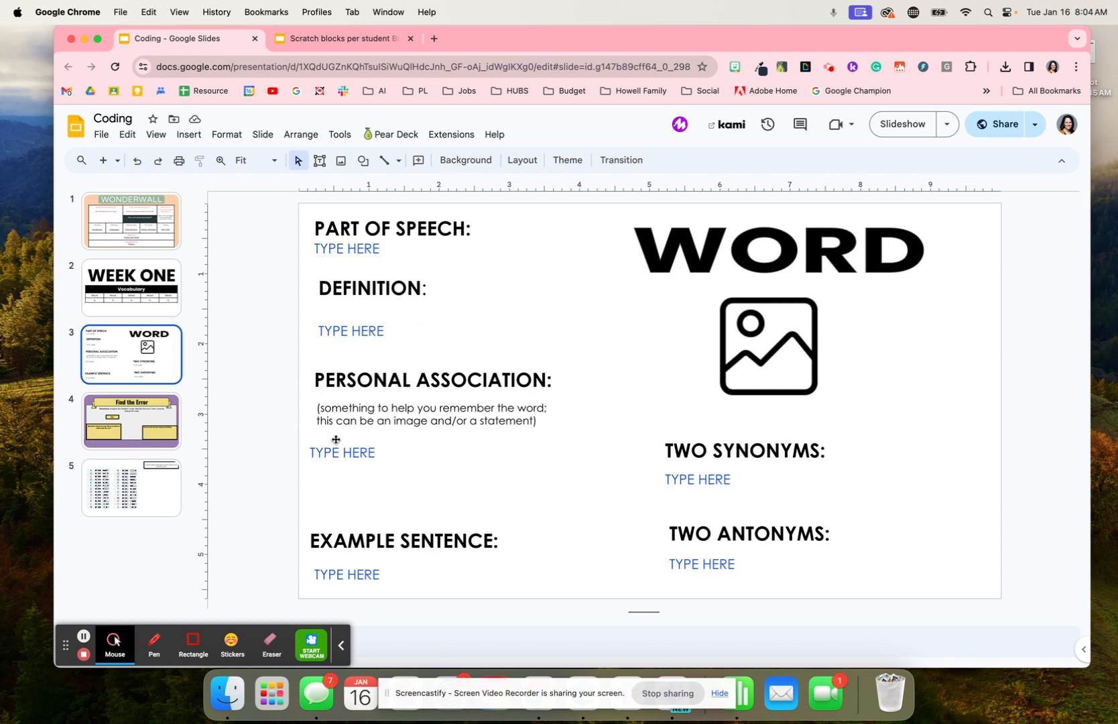
left_click(131, 288)
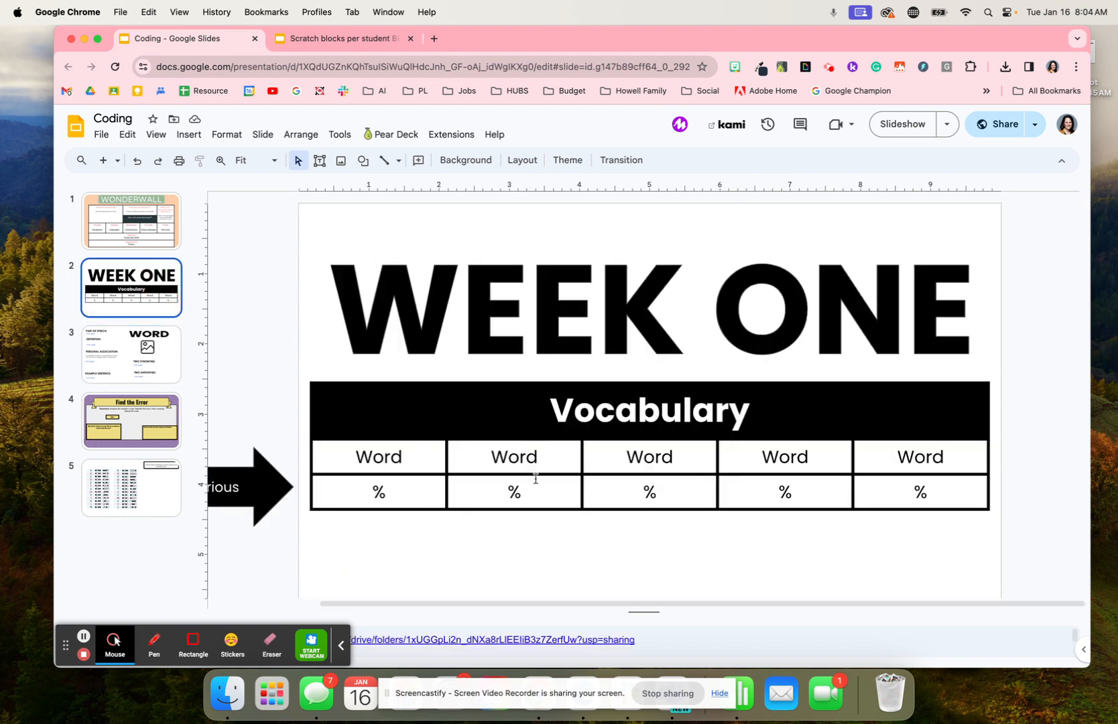
left_click(131, 355)
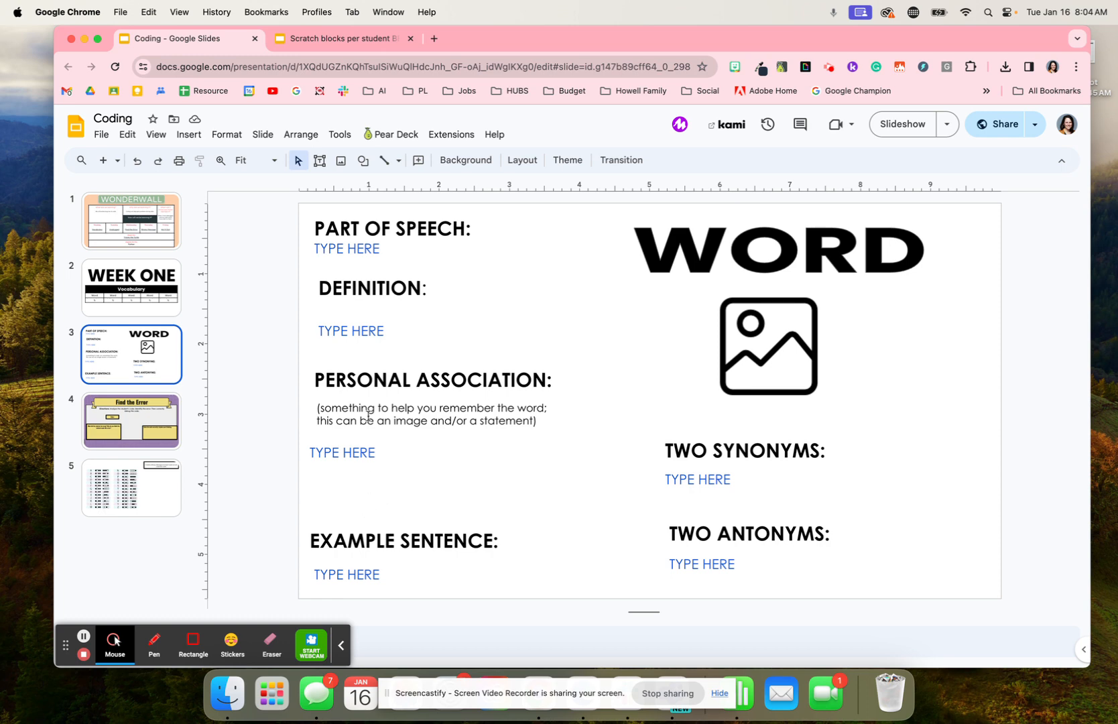
mouse_move(670, 698)
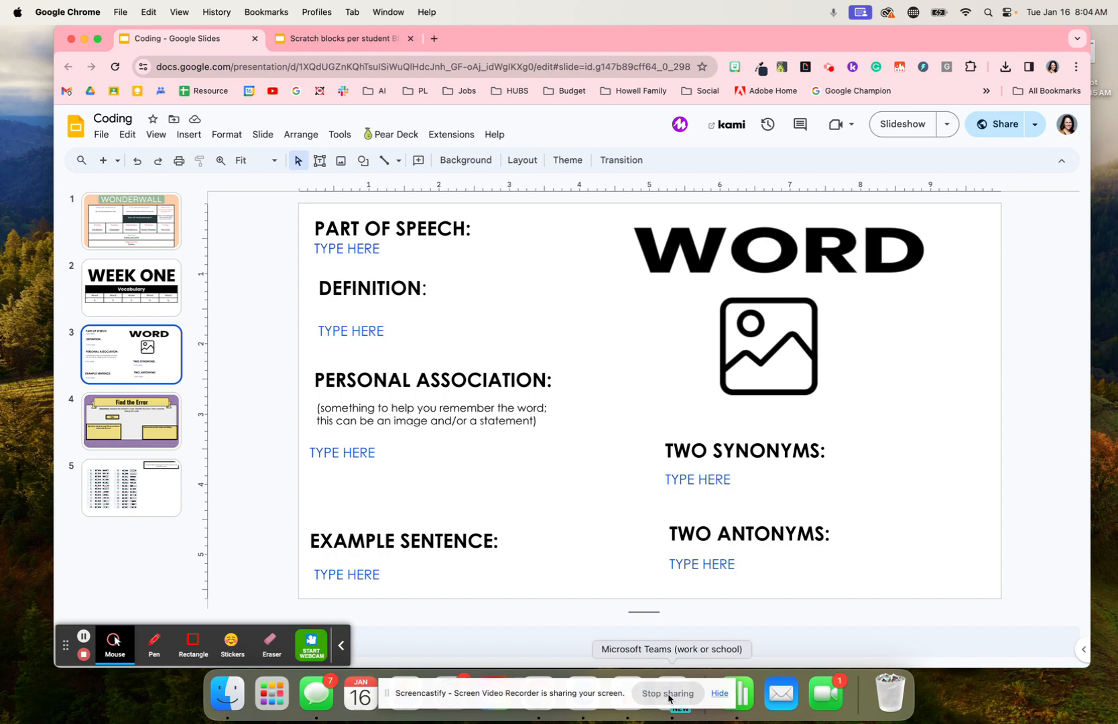